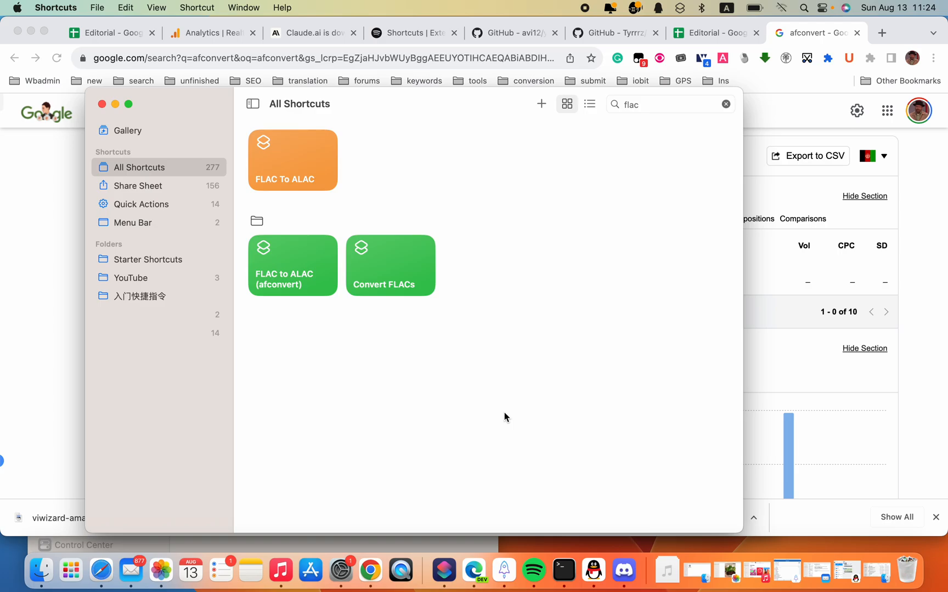
Step: Edit the Convert FLACs shortcut and bring its ffmpeg Run Shell Script action into view
{"action": "right_click", "coordinate": [390, 264]}
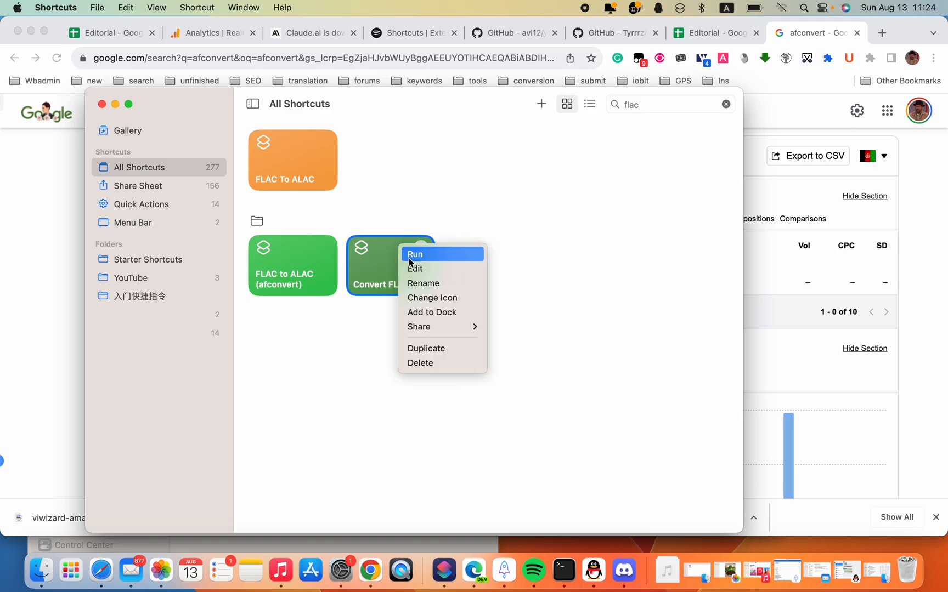
{"action": "left_click", "coordinate": [416, 269]}
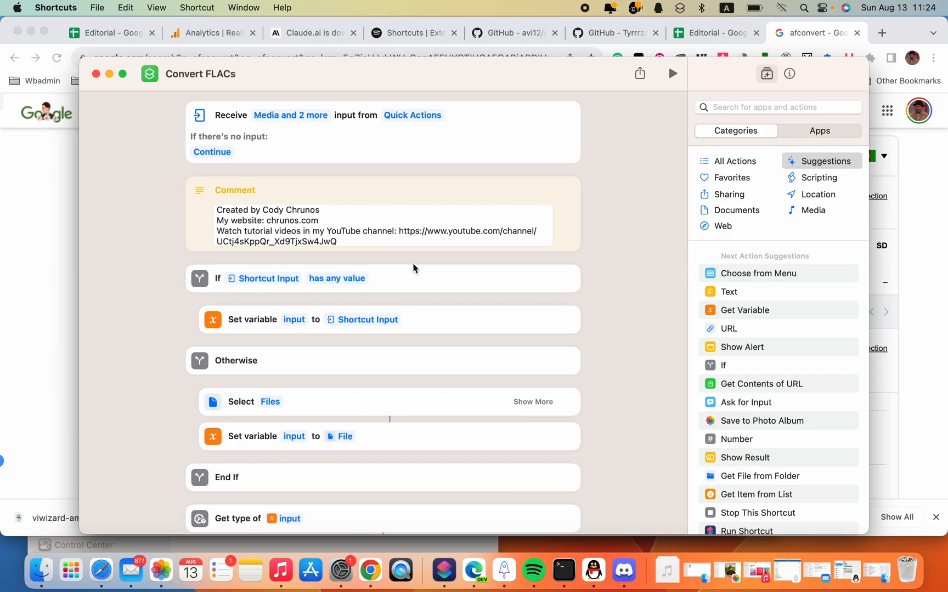
{"action": "scroll", "scroll_direction": "down", "scroll_amount": 3}
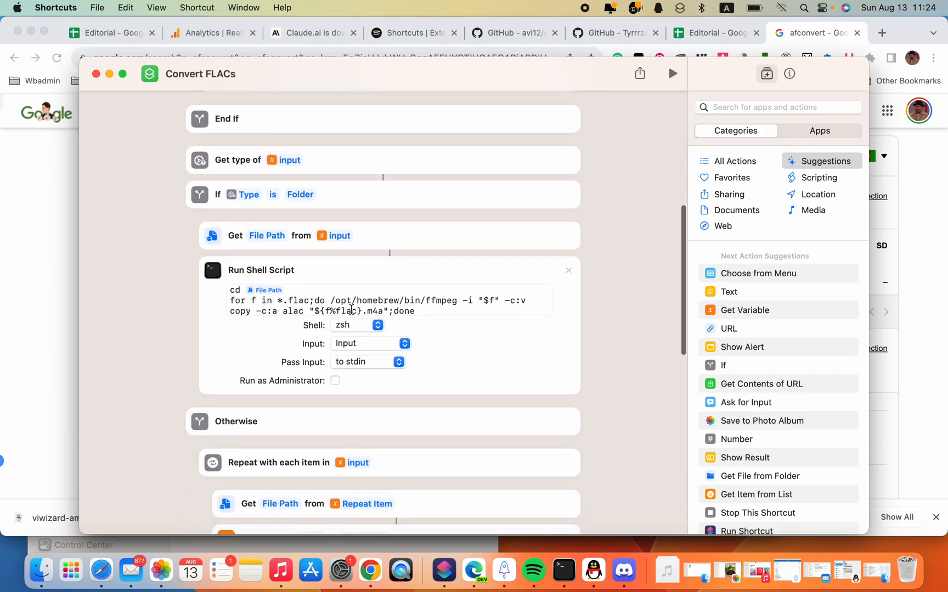
{"action": "mouse_move", "coordinate": [446, 320]}
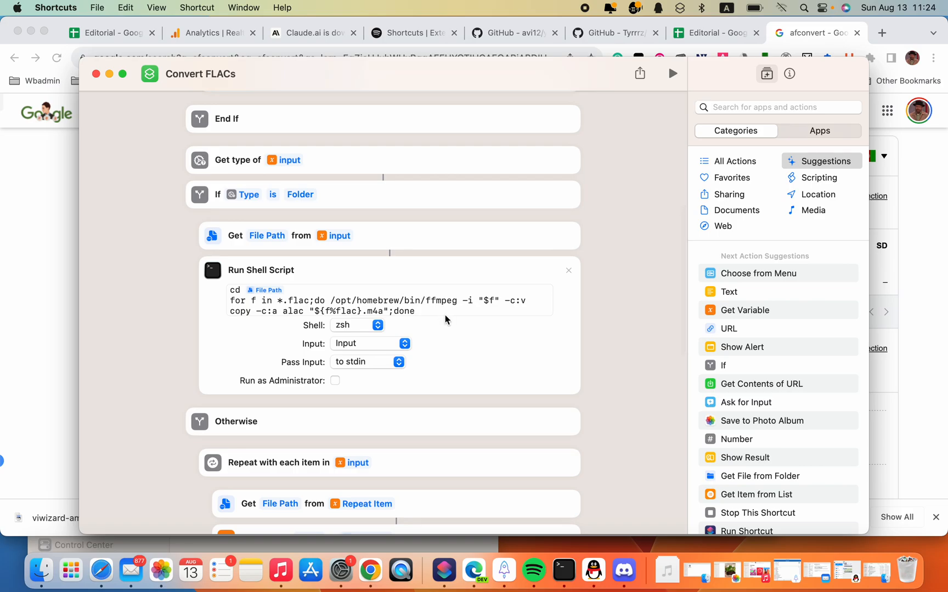
{"action": "mouse_move", "coordinate": [429, 320]}
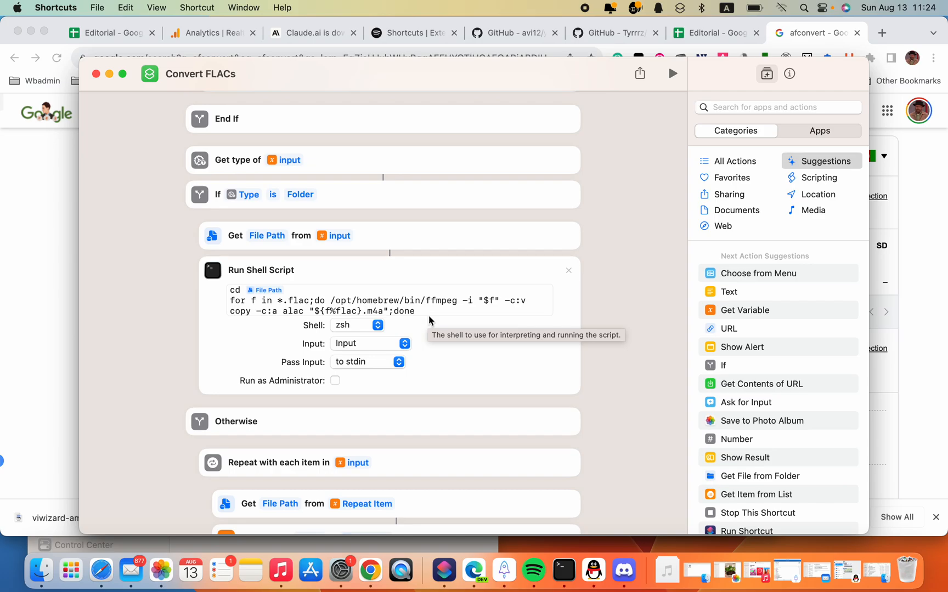
{"action": "mouse_move", "coordinate": [271, 337]}
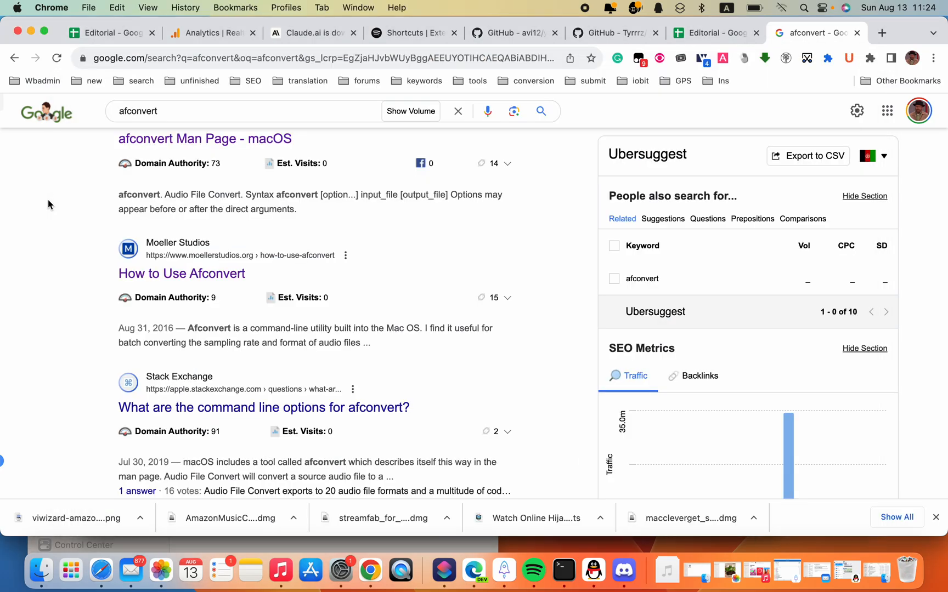
{"action": "mouse_move", "coordinate": [121, 204]}
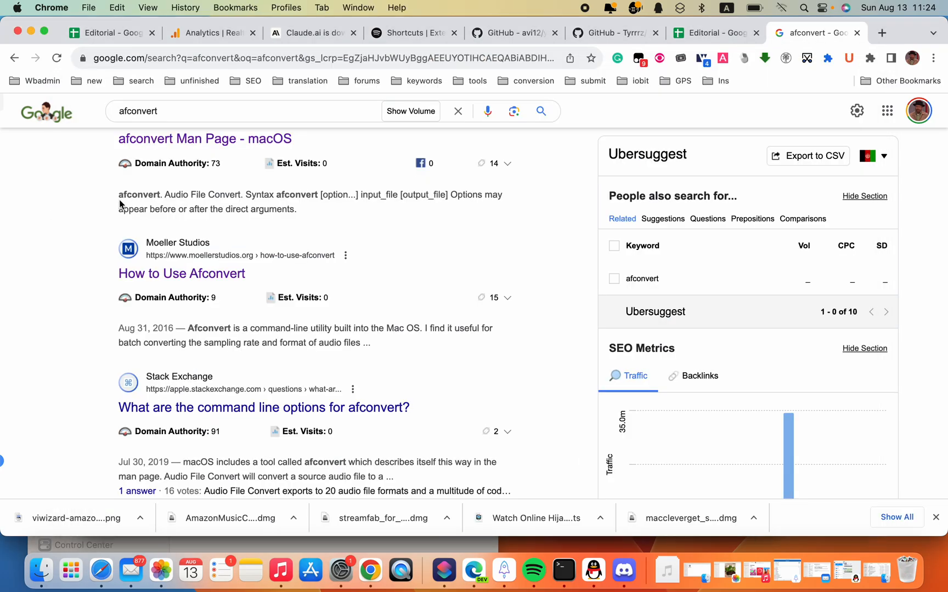
{"action": "mouse_move", "coordinate": [90, 324]}
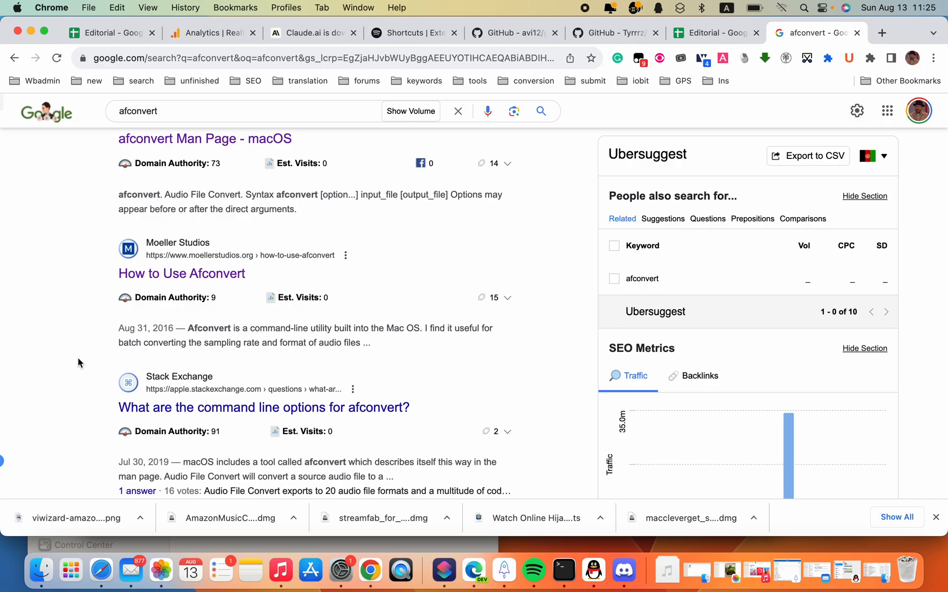
{"action": "mouse_move", "coordinate": [444, 569]}
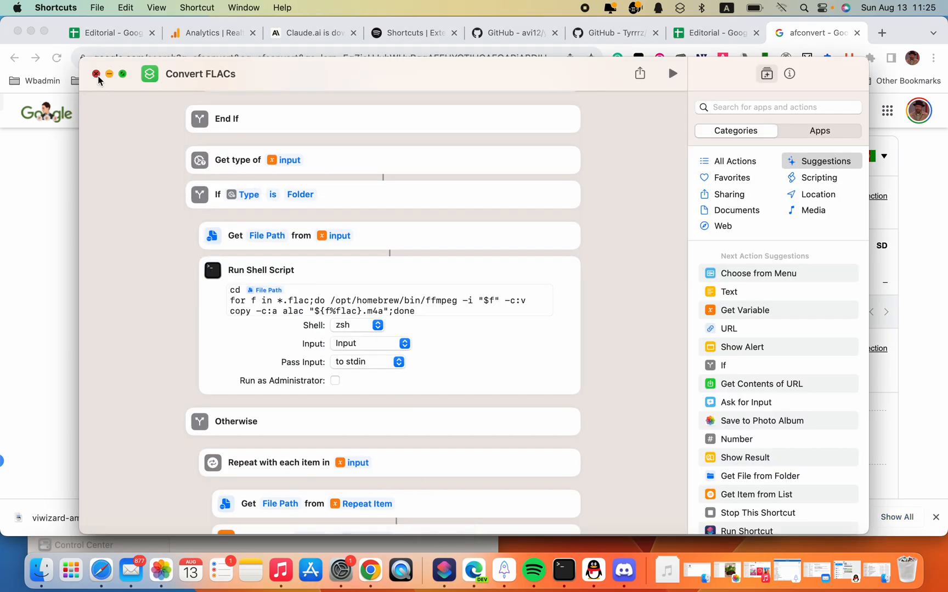
Step: Leave Convert FLACs and edit FLAC to ALAC (afconvert), revealing its afconvert folder loop script
{"action": "left_click", "coordinate": [96, 73]}
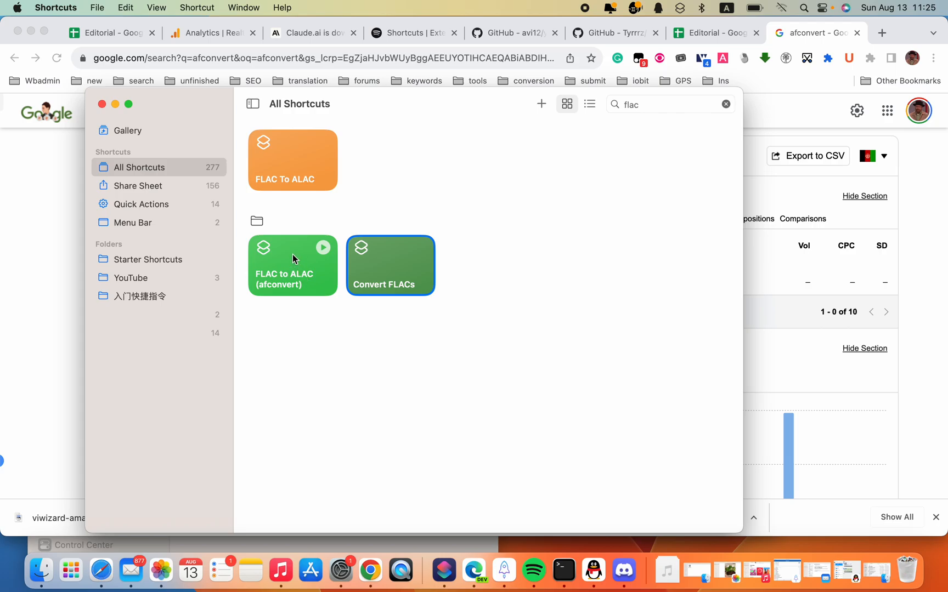
{"action": "left_click", "coordinate": [292, 264]}
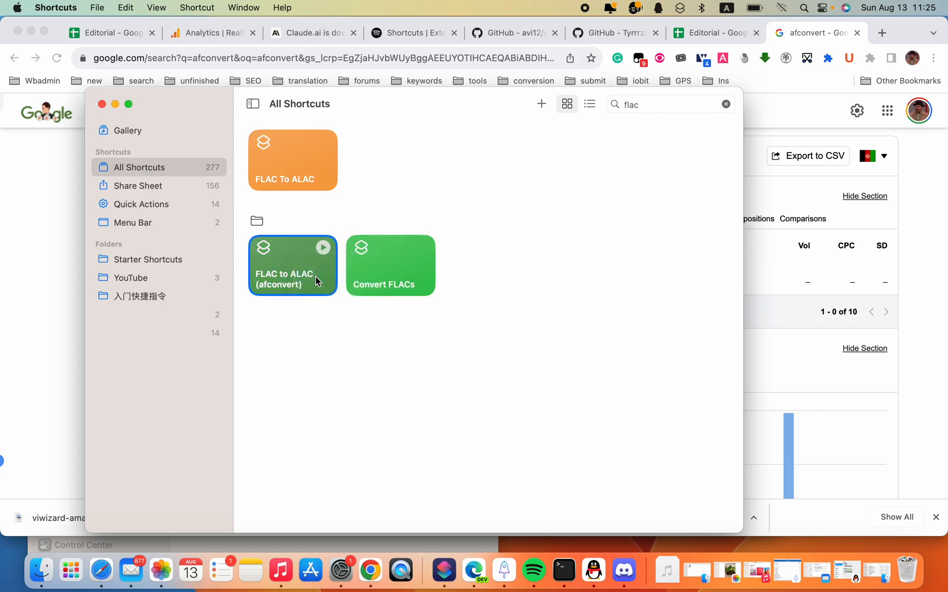
{"action": "double_click", "coordinate": [291, 265]}
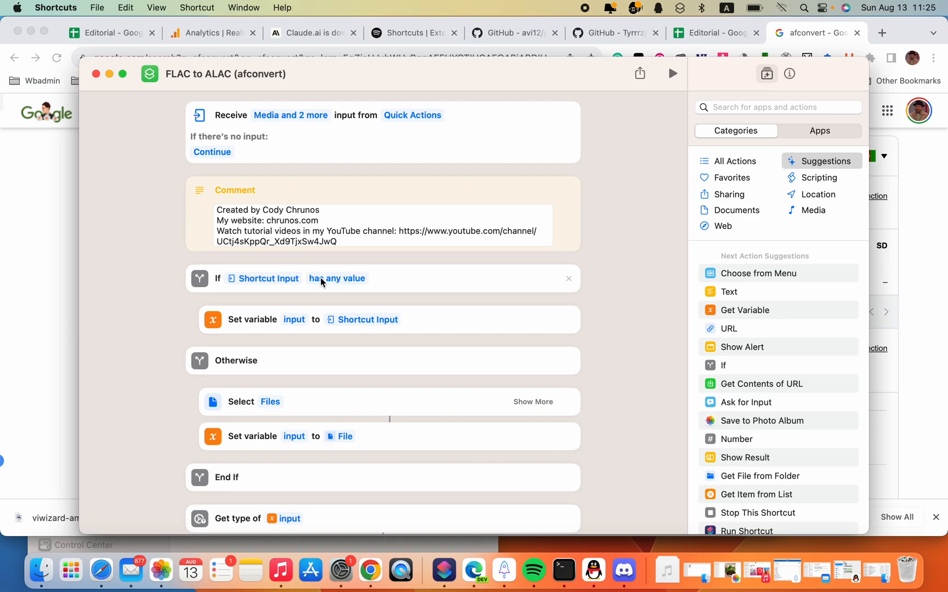
{"action": "scroll", "scroll_direction": "down", "scroll_amount": 3}
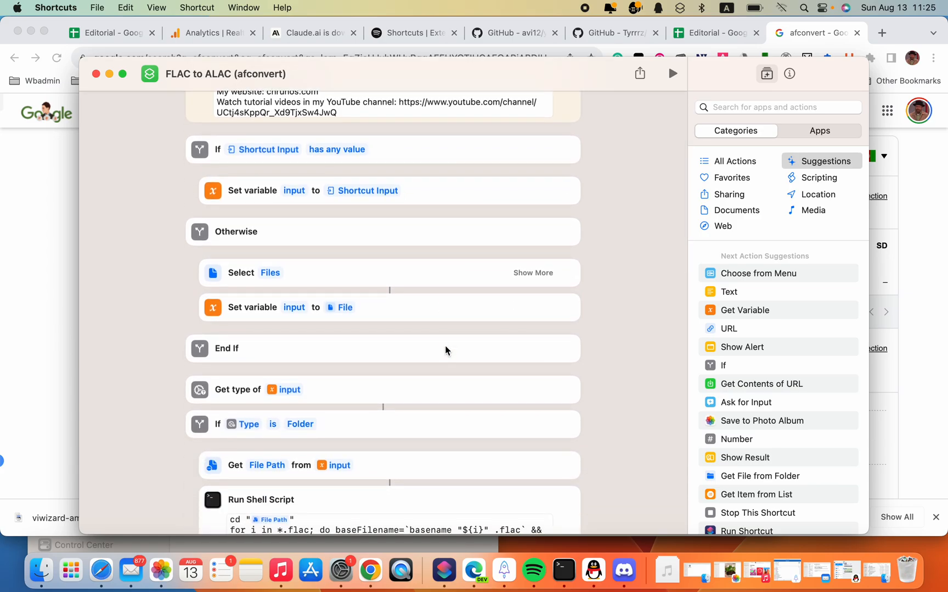
{"action": "scroll", "scroll_direction": "down", "scroll_amount": 3}
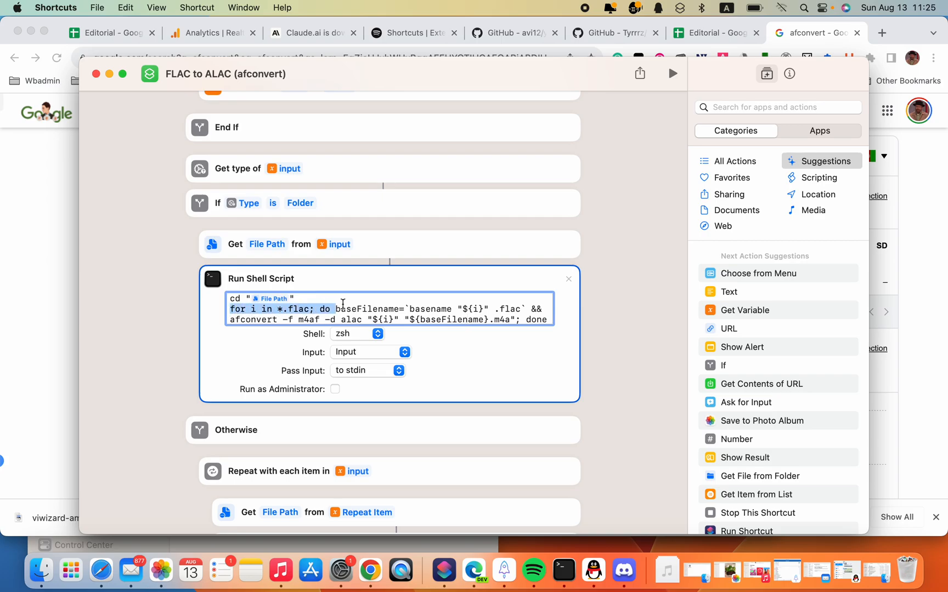
{"action": "left_click_drag", "start_coordinate": [336, 309], "coordinate": [548, 319]}
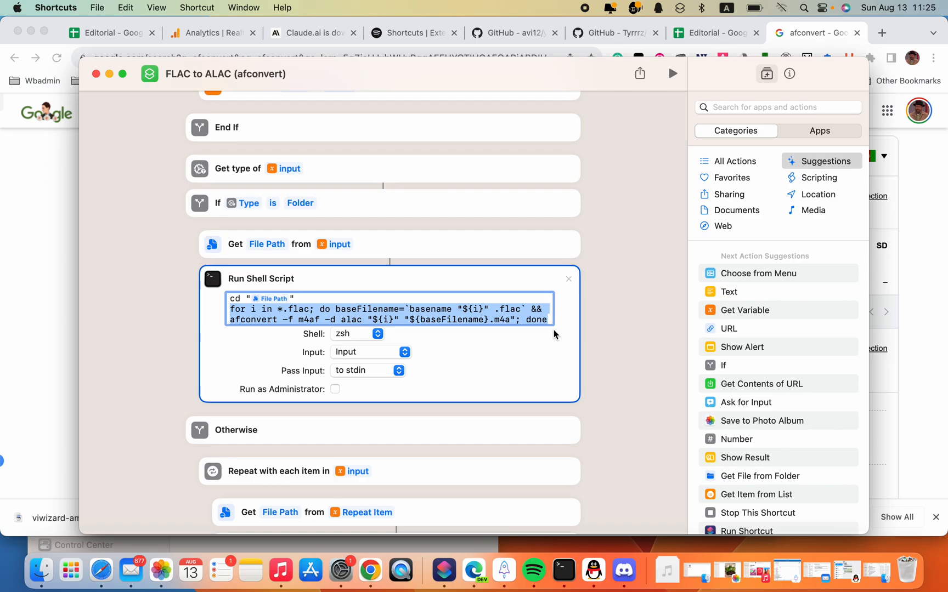
{"action": "mouse_move", "coordinate": [536, 369]}
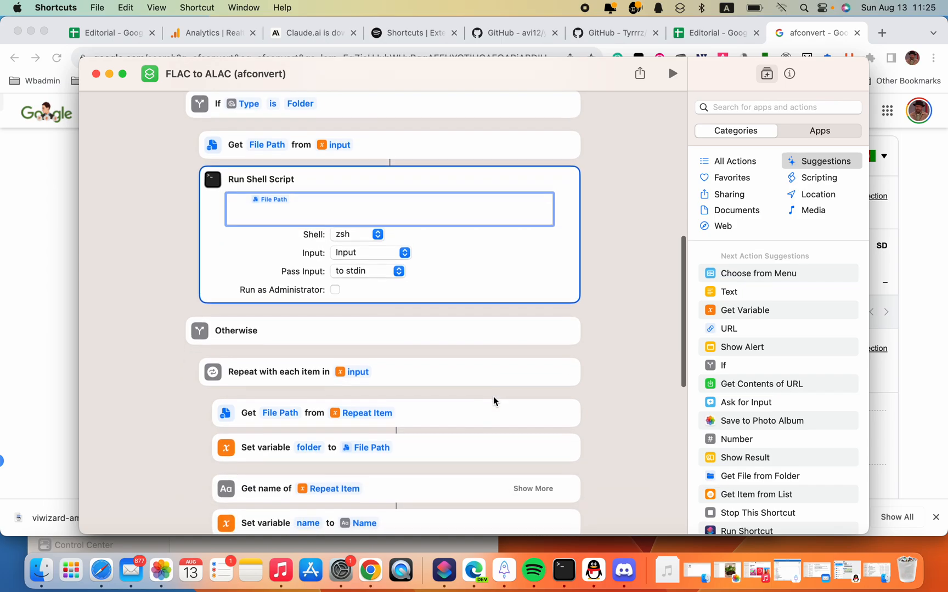
{"action": "scroll", "scroll_direction": "down", "scroll_amount": 3}
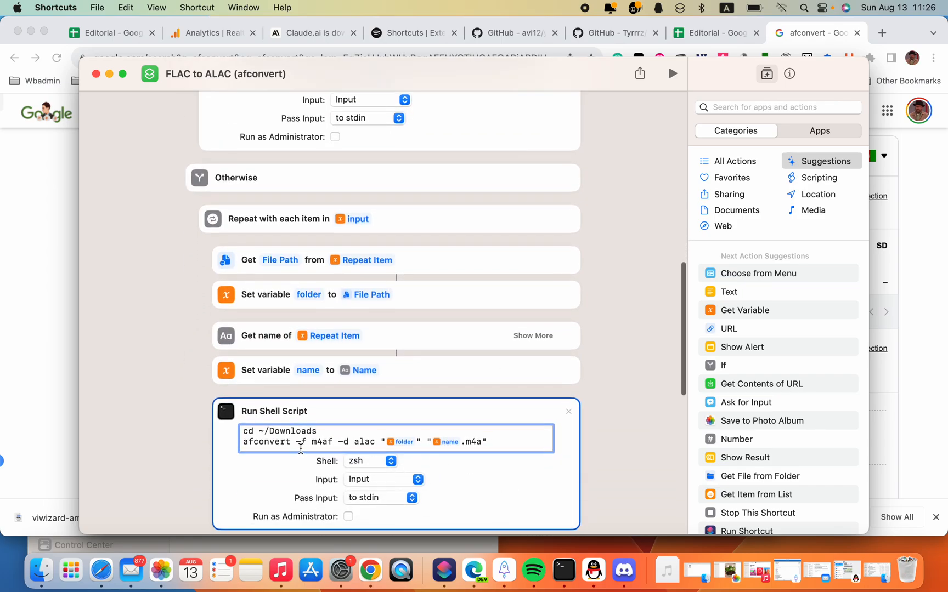
{"action": "left_click", "coordinate": [402, 441]}
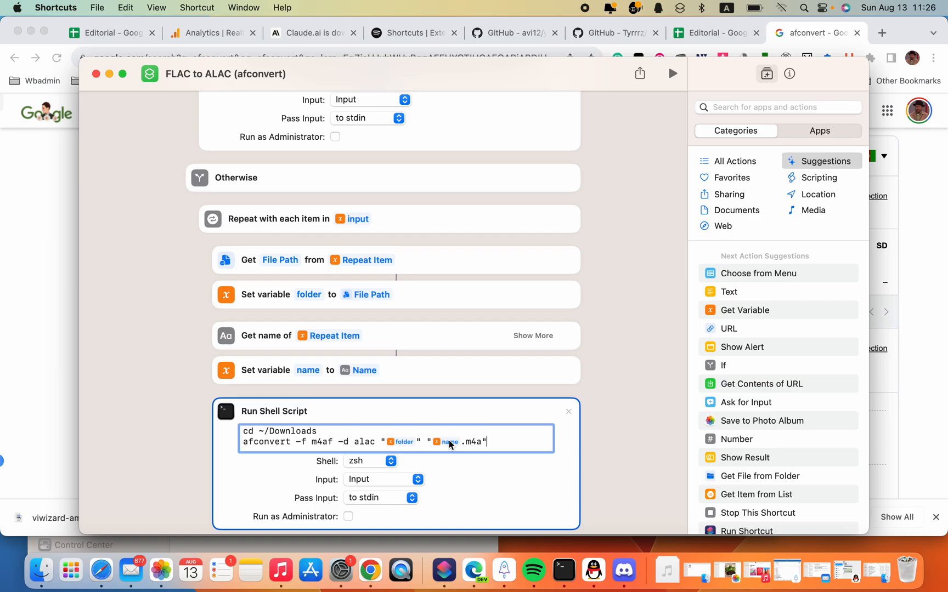
{"action": "mouse_move", "coordinate": [548, 368]}
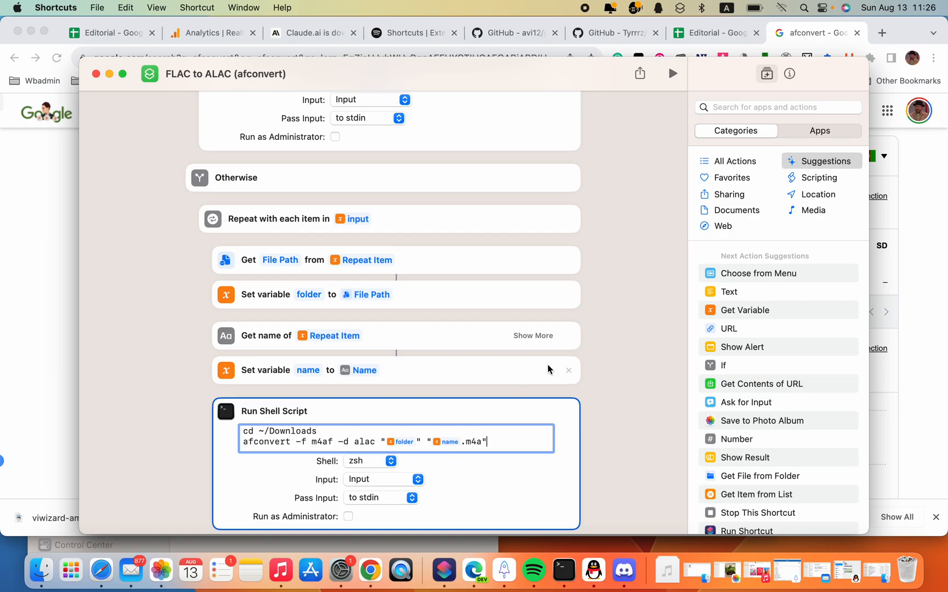
{"action": "scroll", "scroll_direction": "down", "scroll_amount": 3}
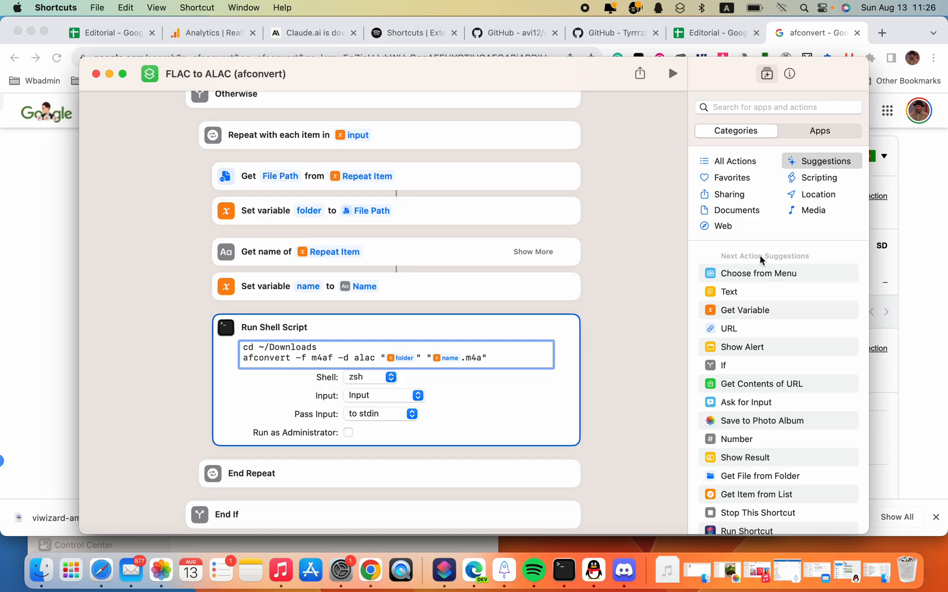
Step: Show the shortcut's details with Use as Quick Action enabled for Finder and the Services Menu
{"action": "left_click", "coordinate": [789, 73]}
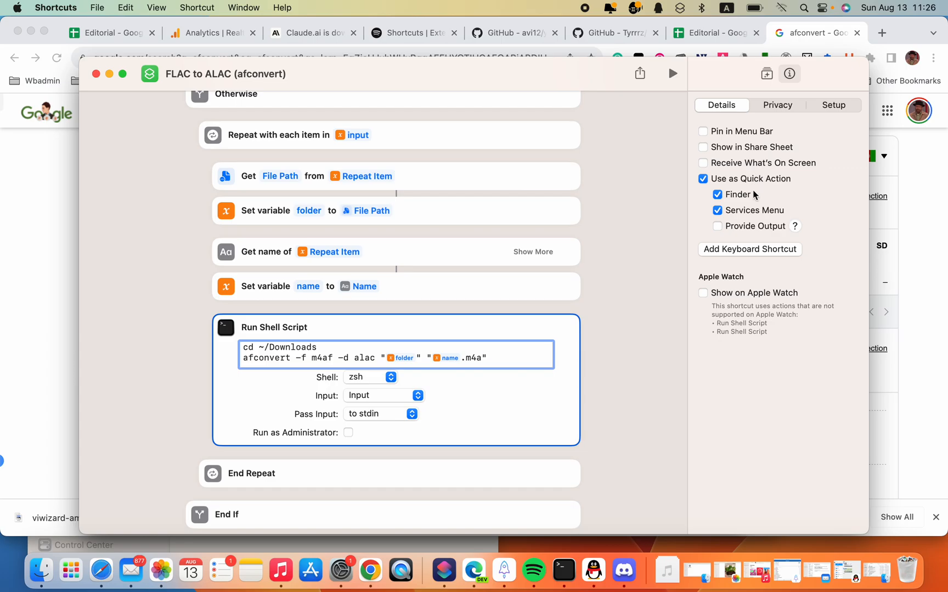
{"action": "mouse_move", "coordinate": [739, 224]}
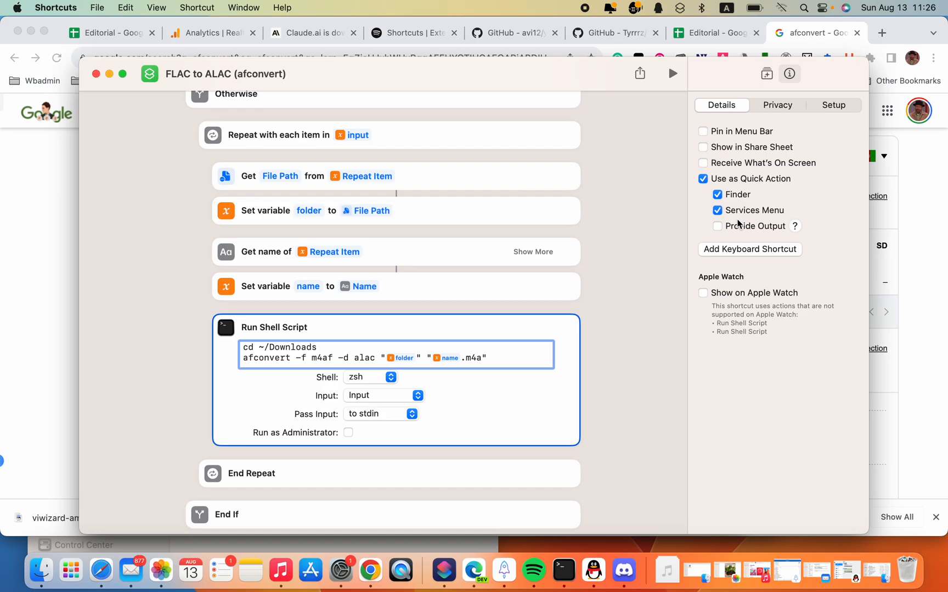
{"action": "mouse_move", "coordinate": [229, 181]}
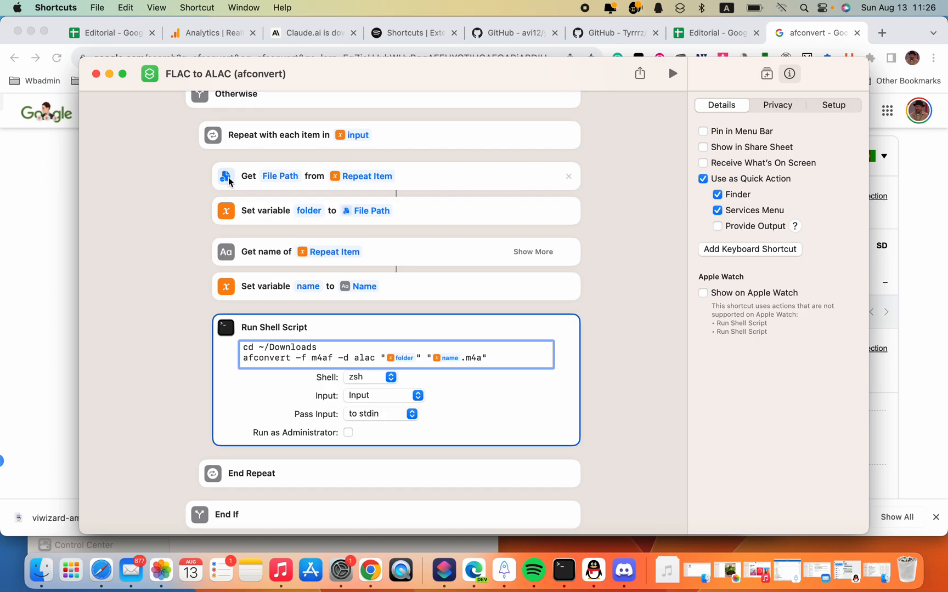
{"action": "mouse_move", "coordinate": [40, 571]}
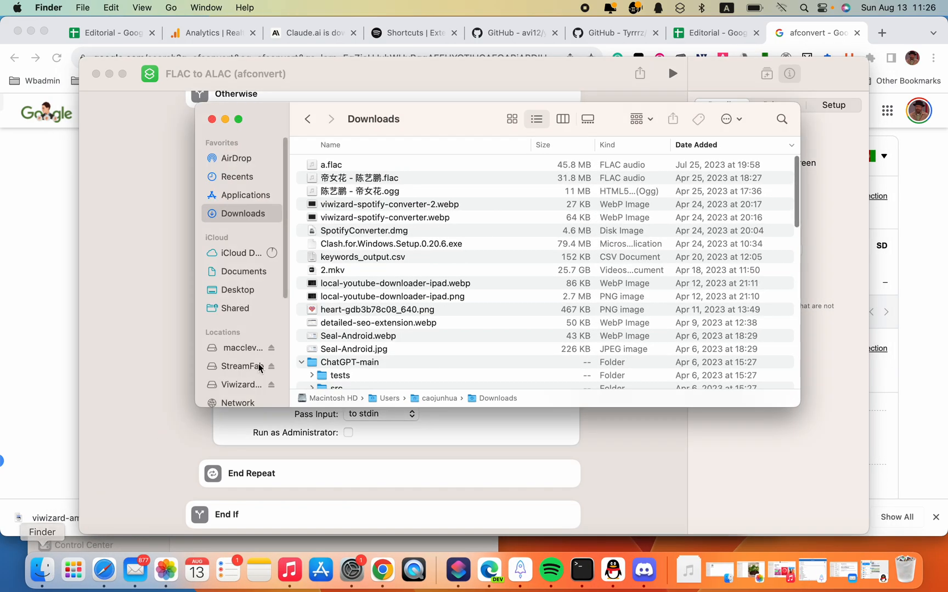
{"action": "mouse_move", "coordinate": [522, 235]}
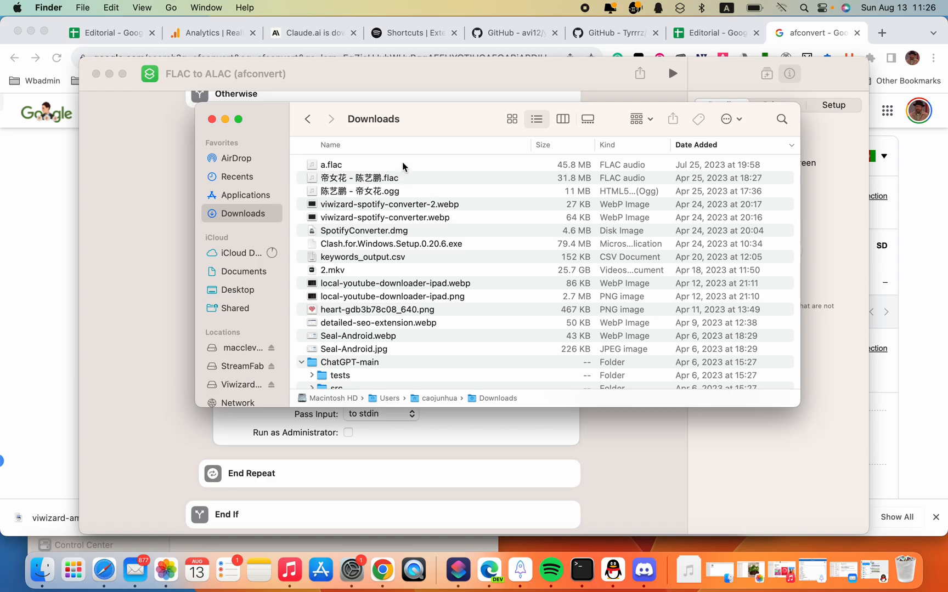
Step: Run FLAC to ALAC (afconvert) on the Downloads FLAC files, producing a.m4a, and remove the duplicate 帝女花 m4a
{"action": "left_click", "coordinate": [331, 164]}
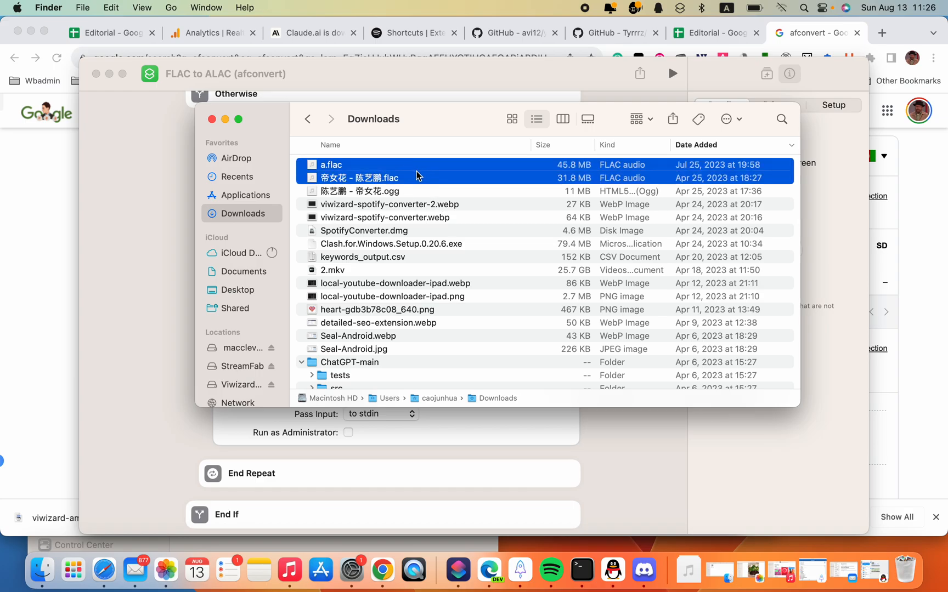
{"action": "right_click", "coordinate": [417, 175]}
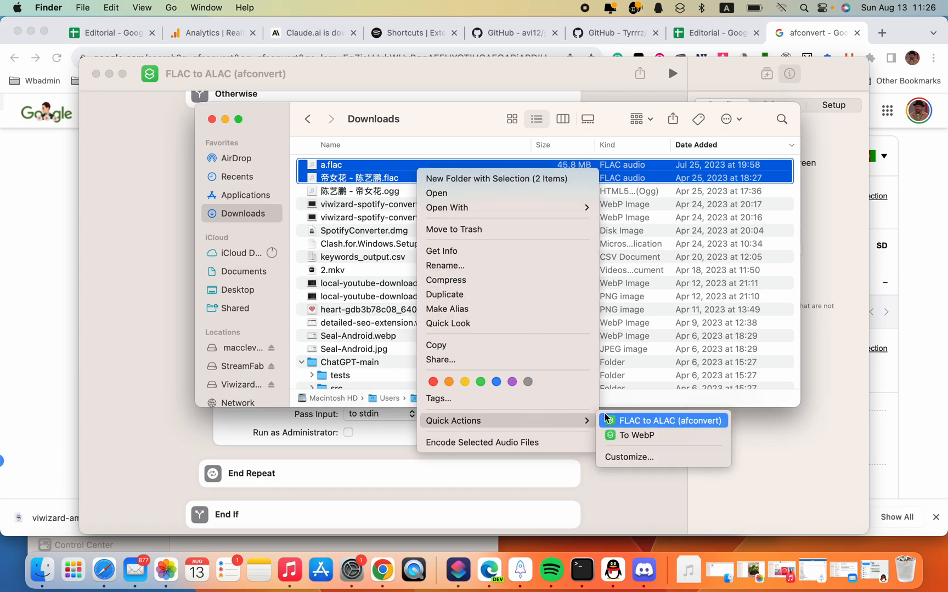
{"action": "mouse_move", "coordinate": [651, 429]}
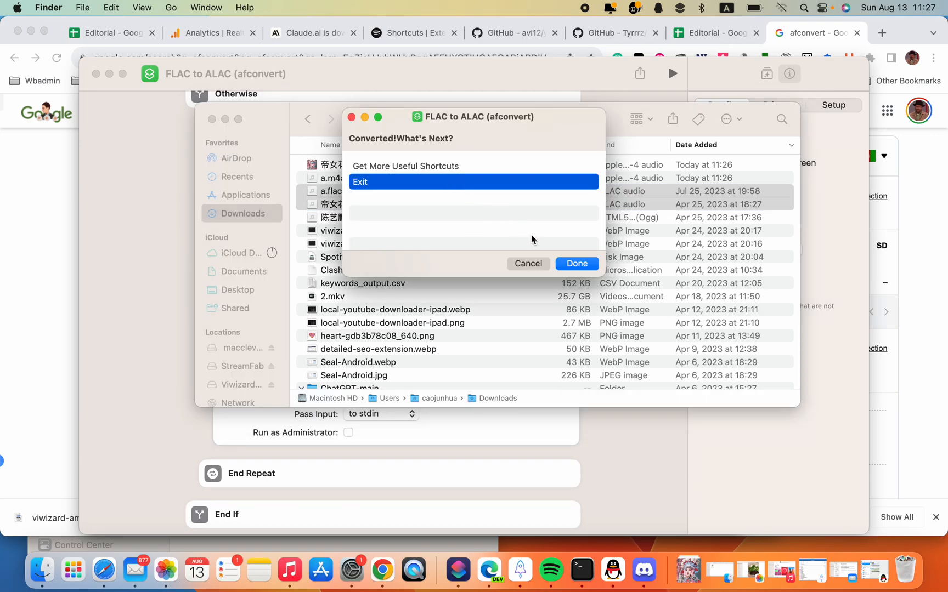
{"action": "left_click", "coordinate": [575, 264]}
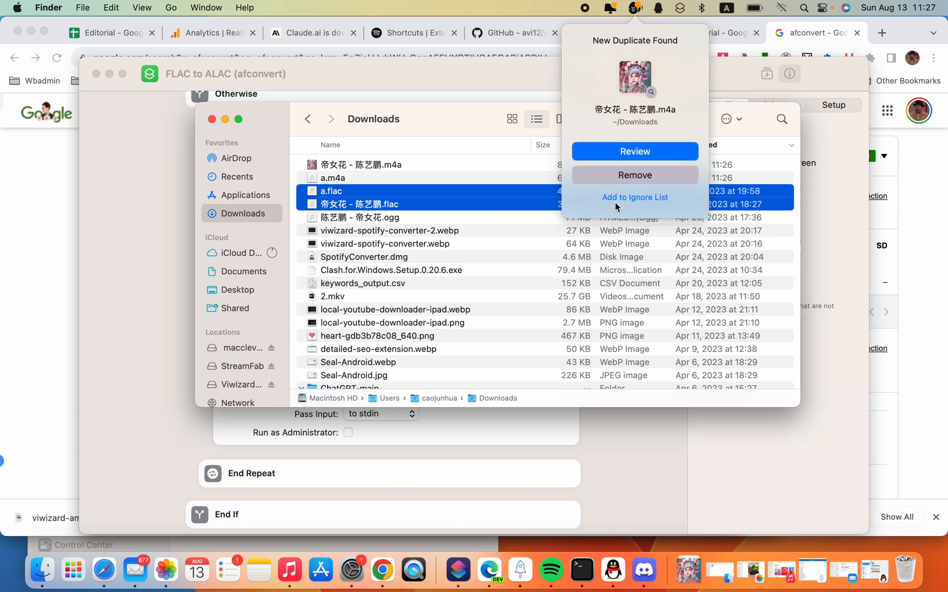
{"action": "mouse_move", "coordinate": [618, 178]}
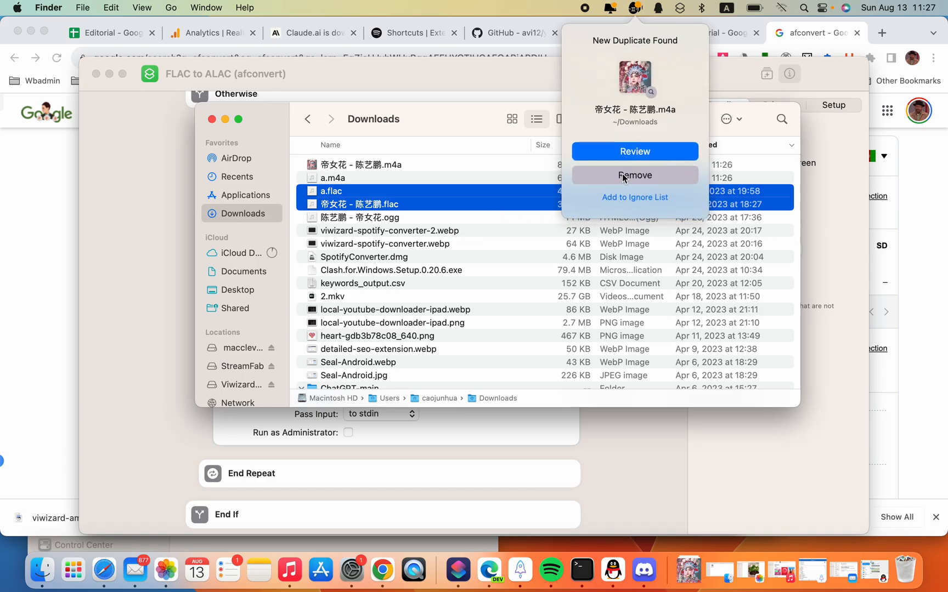
{"action": "left_click", "coordinate": [634, 176]}
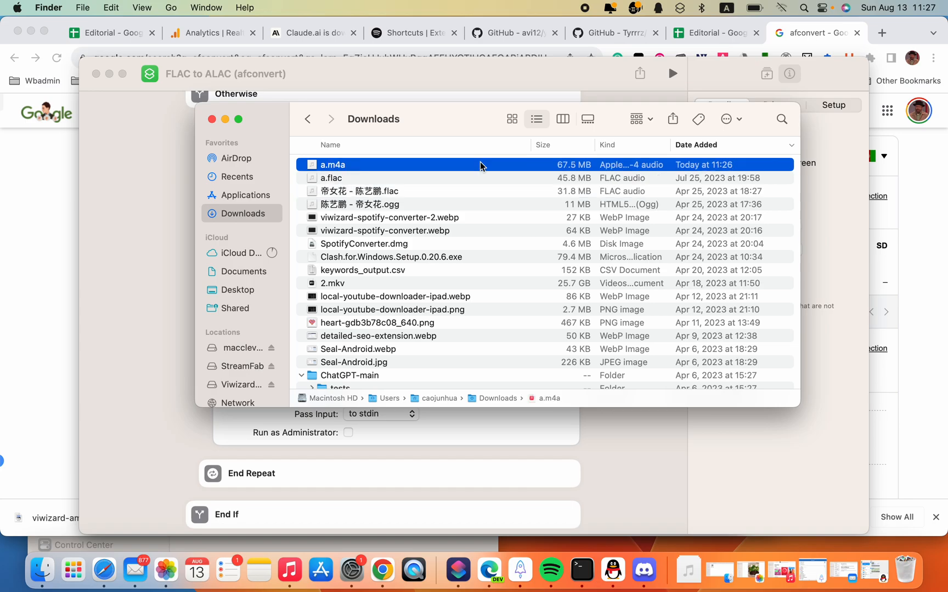
{"action": "mouse_move", "coordinate": [331, 247]}
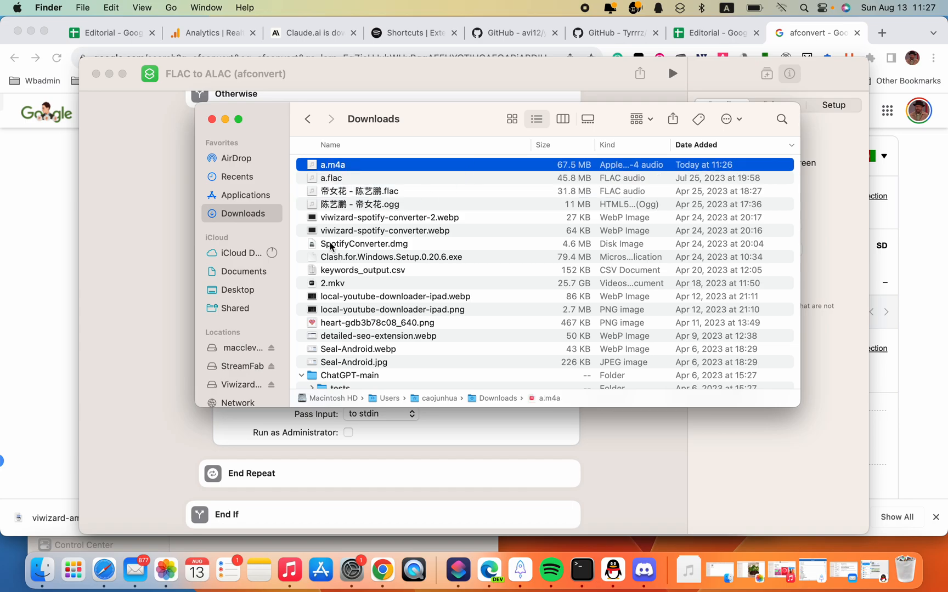
Step: Postpone the Gemini software update and return Finder to the home folder
{"action": "left_click", "coordinate": [636, 7]}
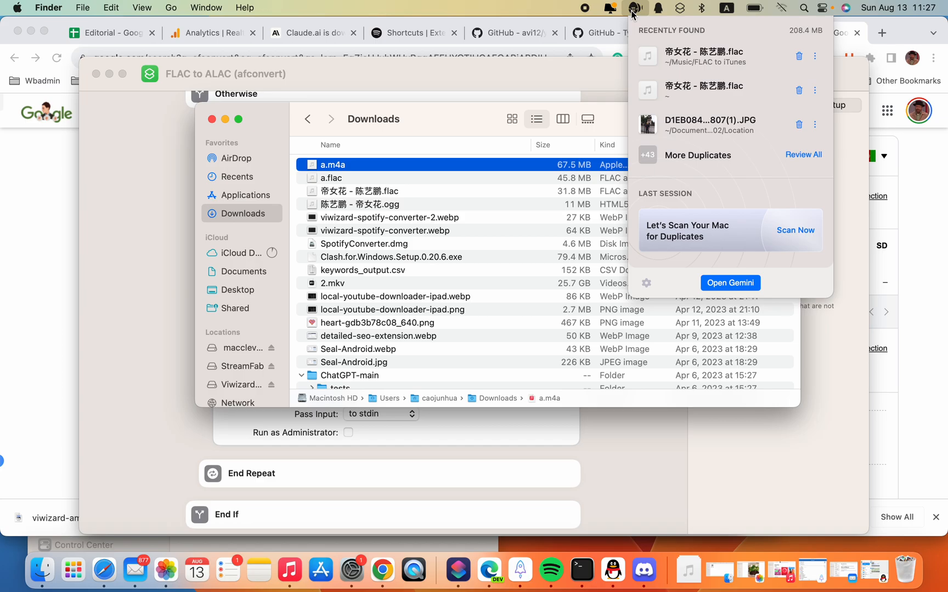
{"action": "left_click", "coordinate": [633, 8]}
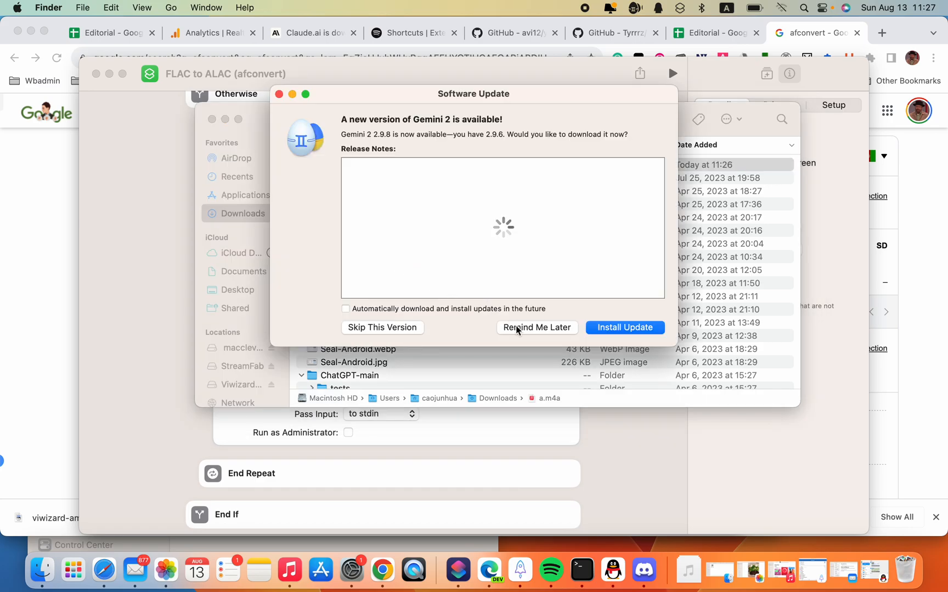
{"action": "left_click", "coordinate": [536, 327]}
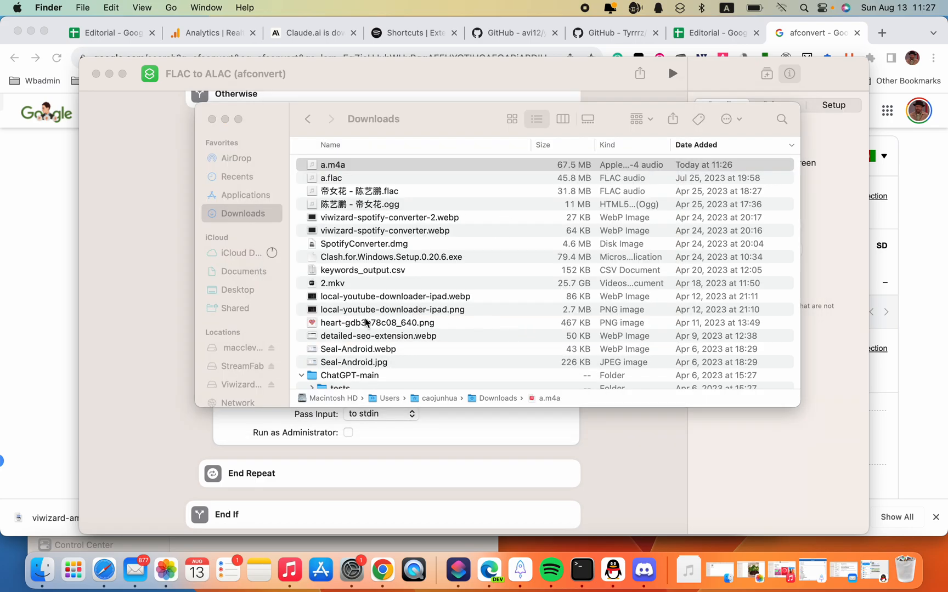
{"action": "left_click", "coordinate": [307, 119]}
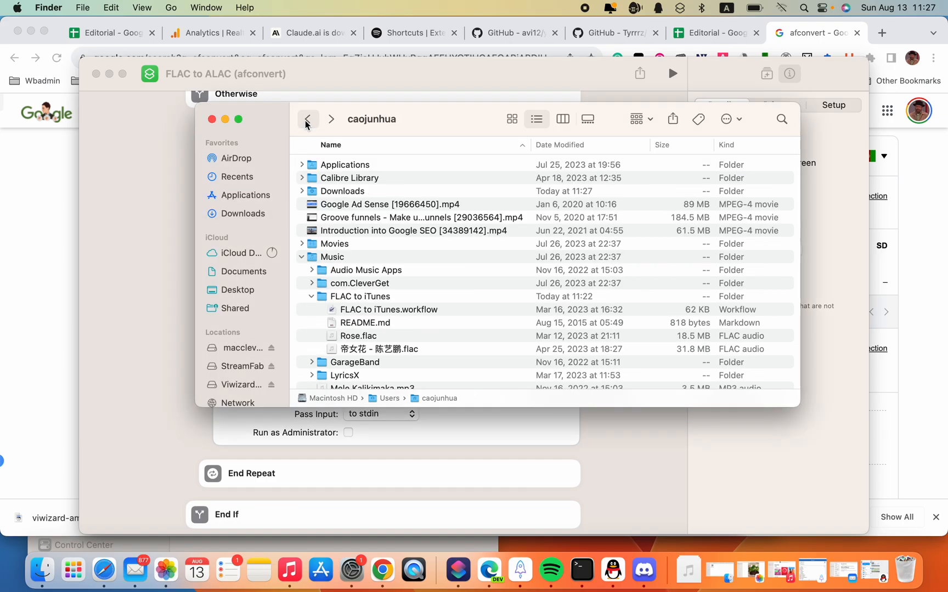
{"action": "mouse_move", "coordinate": [307, 119]}
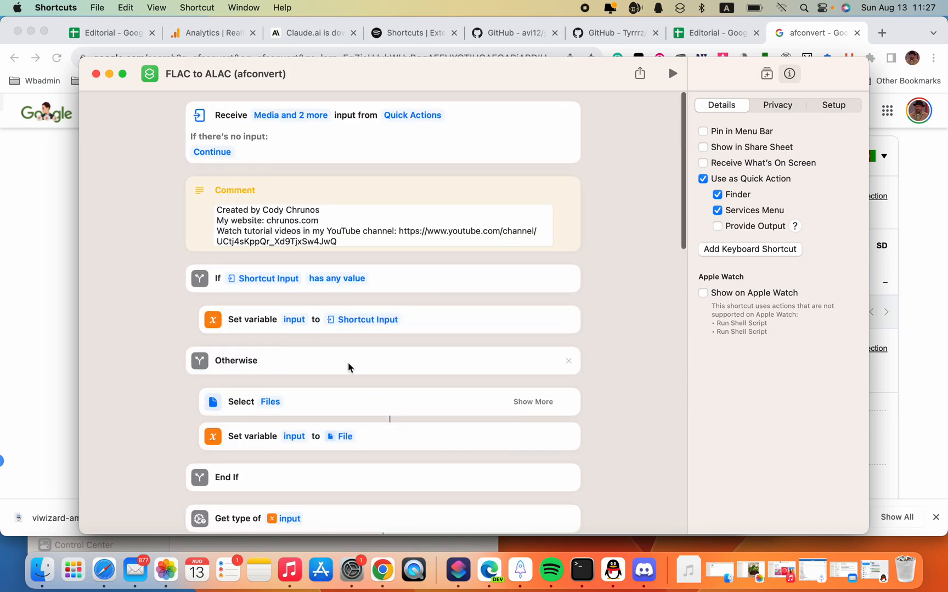
{"action": "mouse_move", "coordinate": [41, 570]}
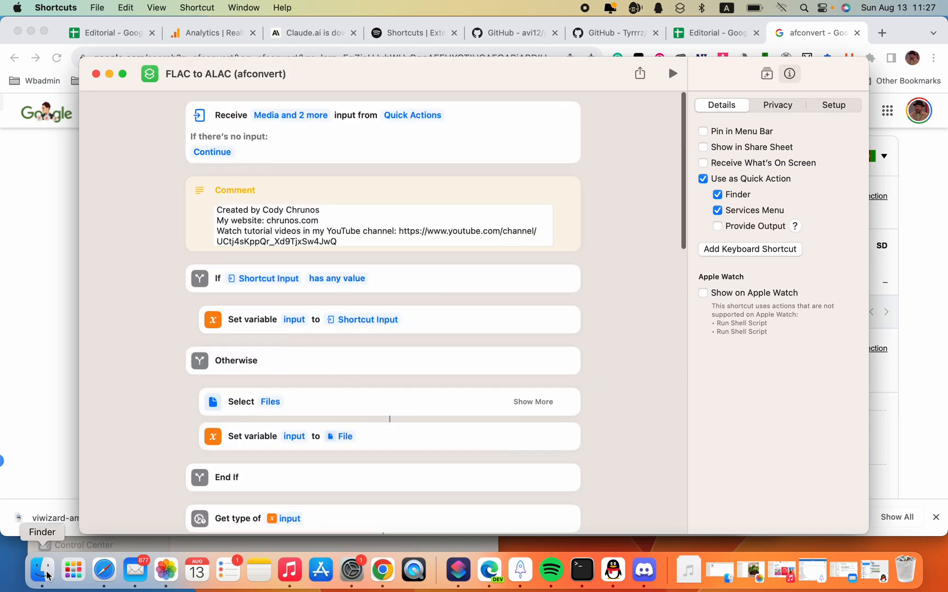
Step: Select the FLAC to iTunes folder in Finder and bring up its Quick Actions for conversion
{"action": "left_click", "coordinate": [41, 569]}
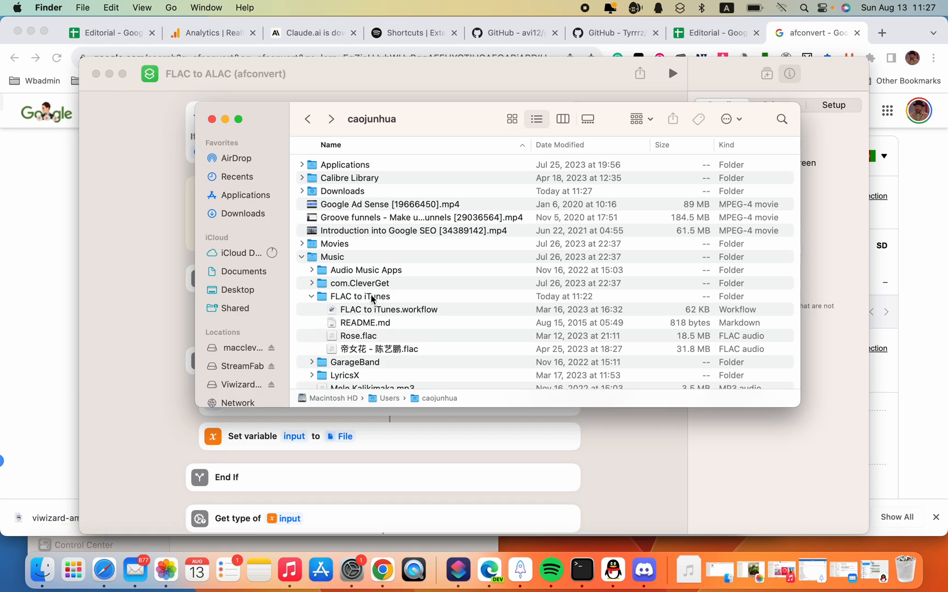
{"action": "left_click", "coordinate": [360, 296]}
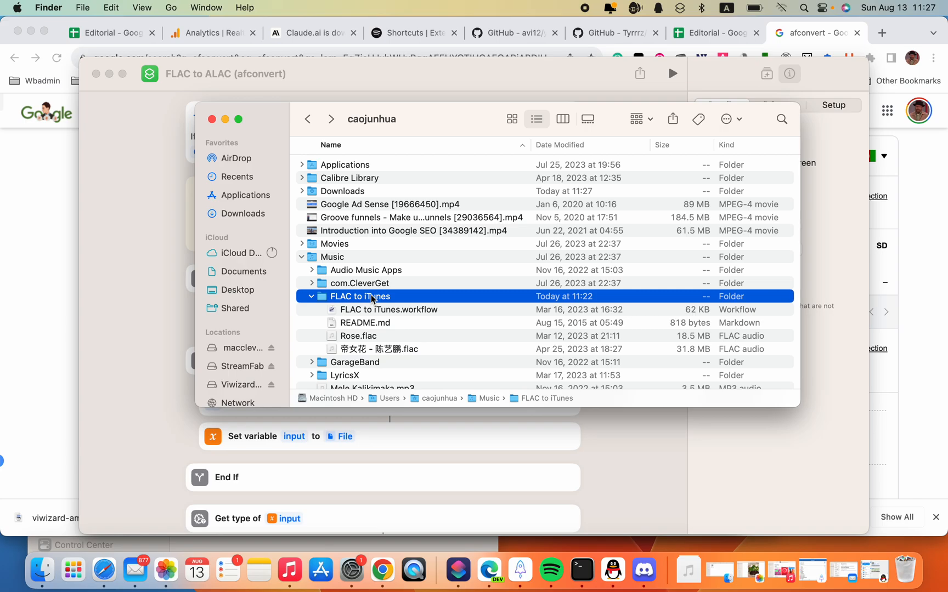
{"action": "right_click", "coordinate": [361, 296]}
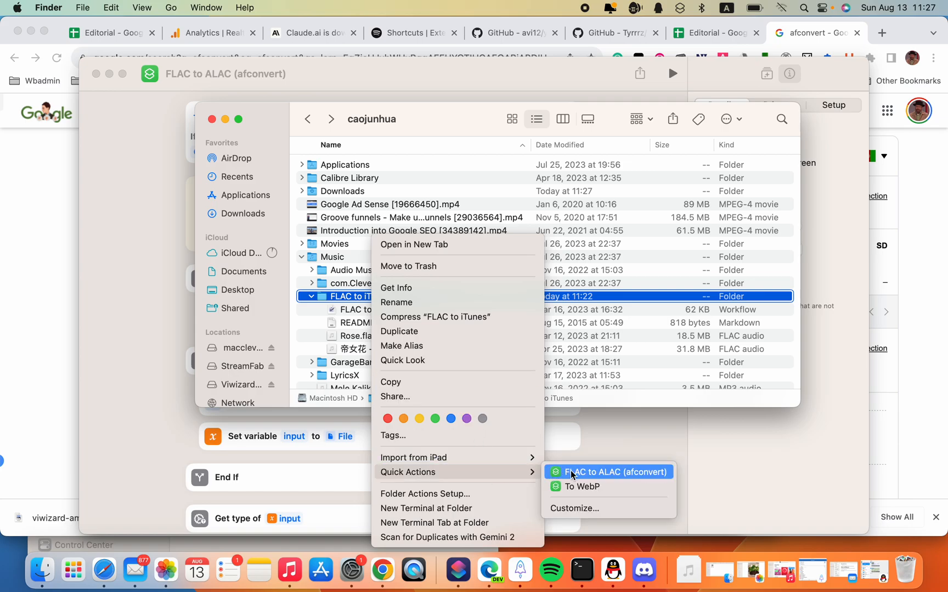
{"action": "mouse_move", "coordinate": [600, 475]}
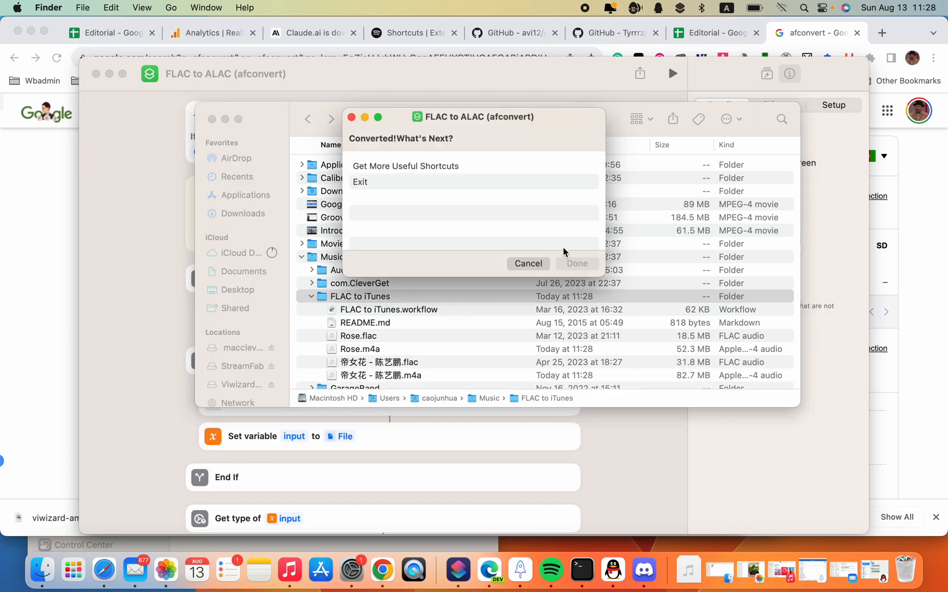
Step: Dismiss the Converted! prompt and review Rose.m4a and 帝女花 - 陈艺鹏.m4a beside the FLAC originals
{"action": "left_click", "coordinate": [526, 263]}
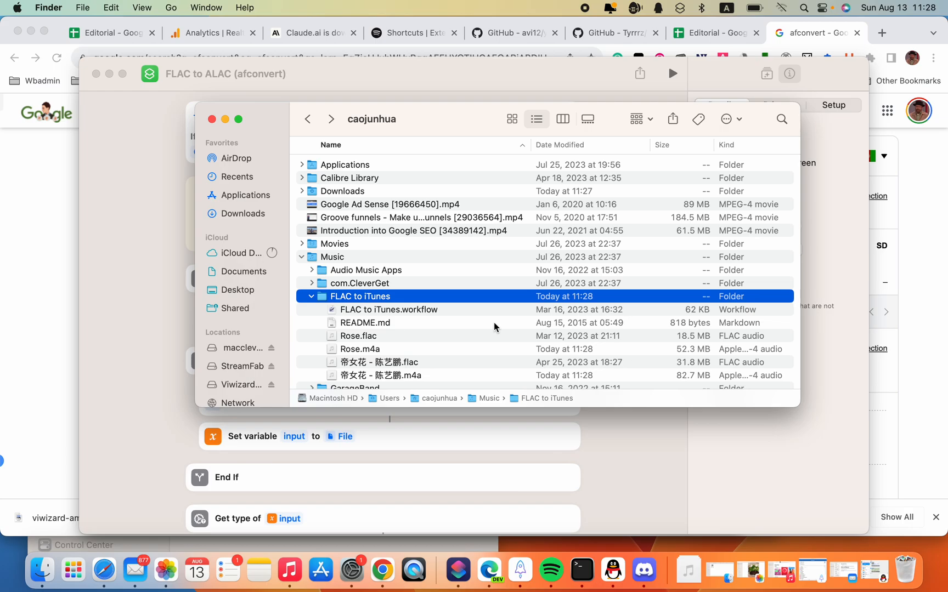
{"action": "scroll", "scroll_direction": "down", "scroll_amount": 3}
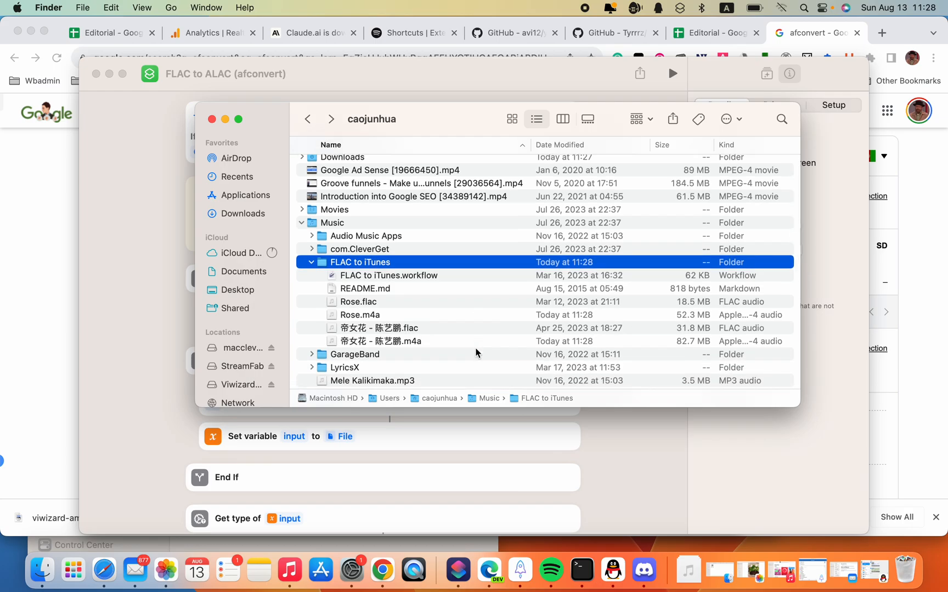
{"action": "mouse_move", "coordinate": [231, 503]}
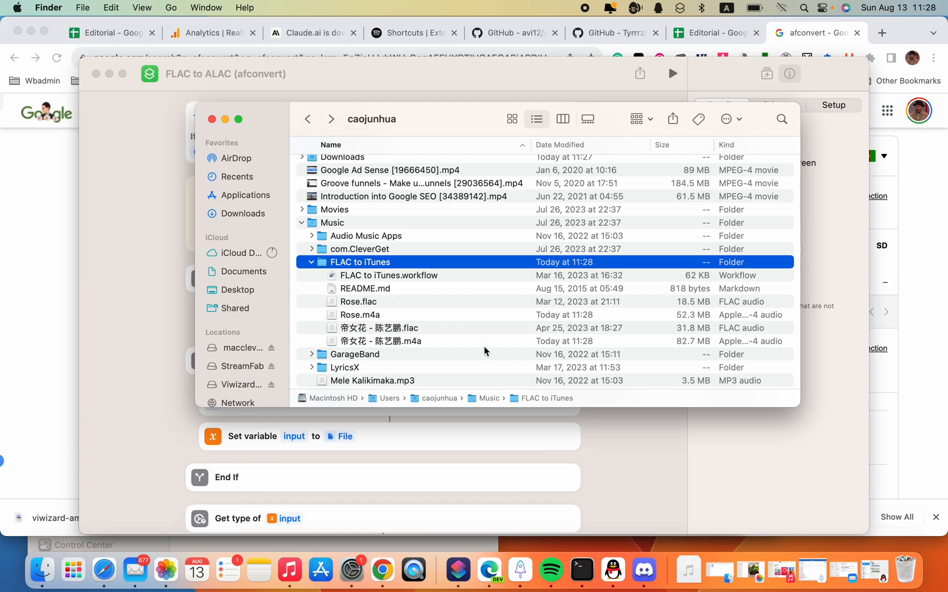
{"action": "mouse_move", "coordinate": [520, 569]}
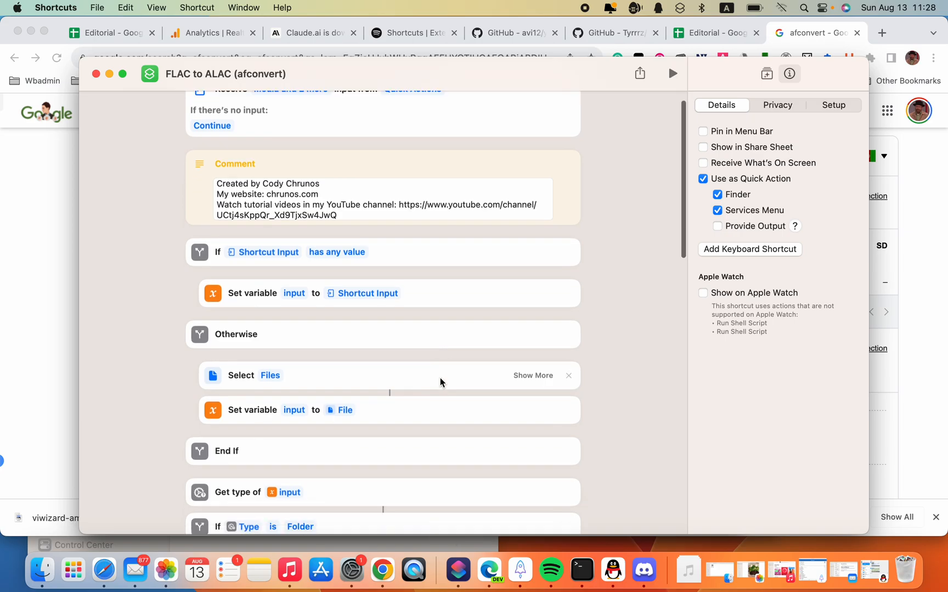
{"action": "scroll", "scroll_direction": "down", "scroll_amount": 3}
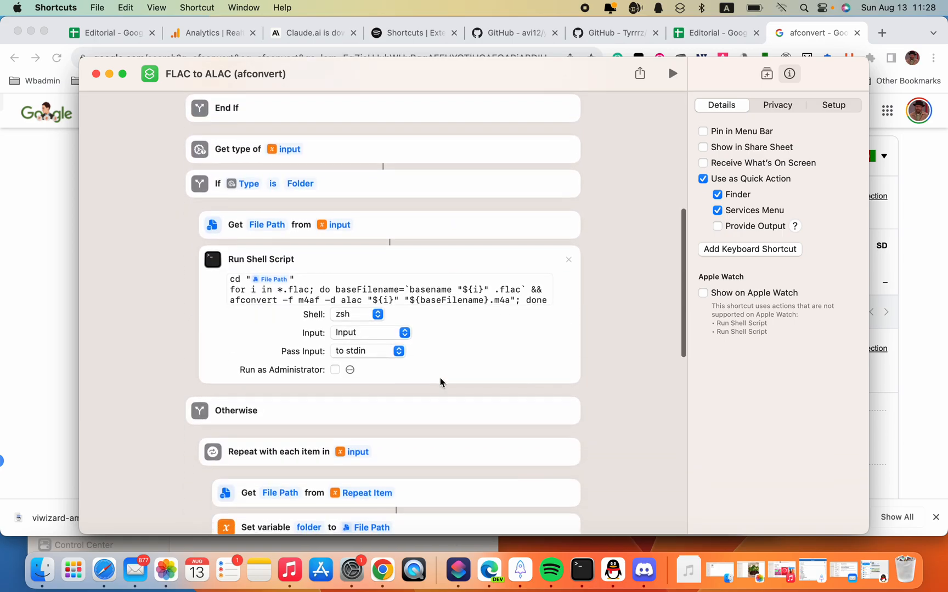
{"action": "scroll", "scroll_direction": "down", "scroll_amount": 3}
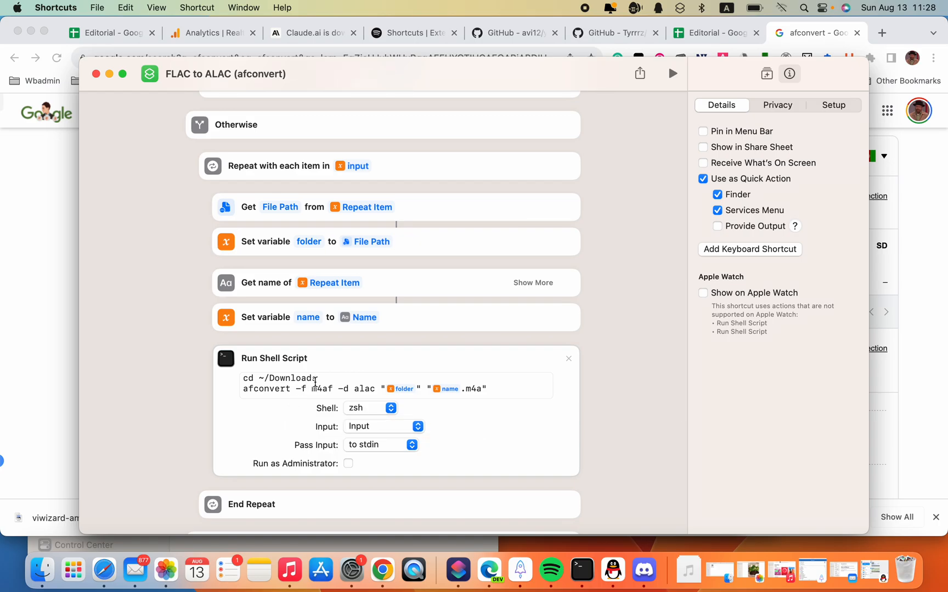
{"action": "left_click", "coordinate": [318, 377]}
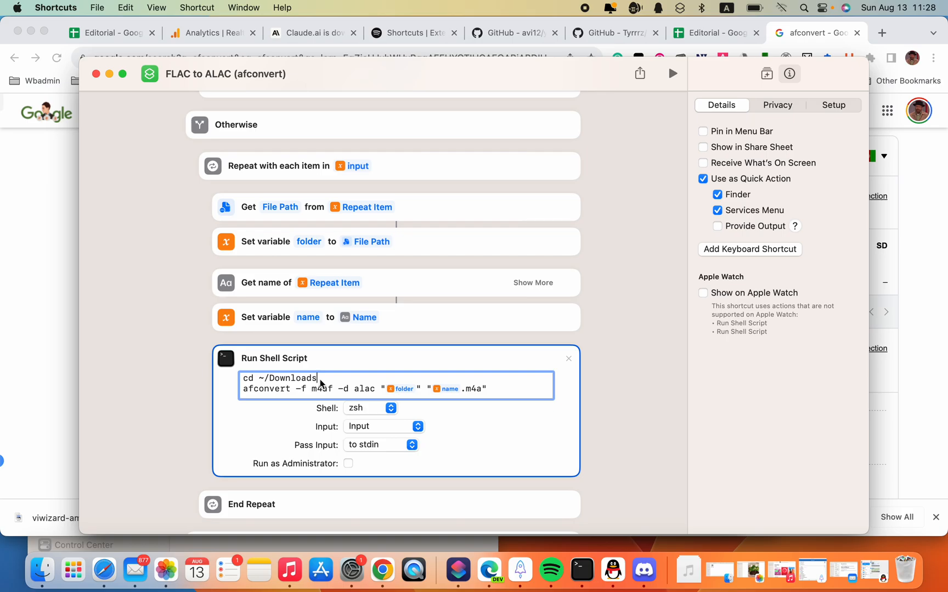
{"action": "mouse_move", "coordinate": [327, 372]}
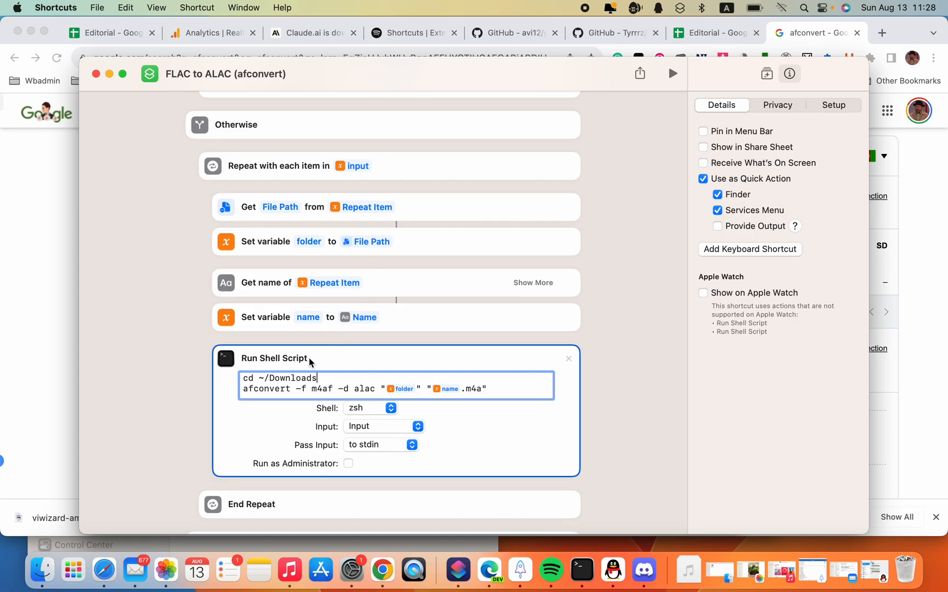
{"action": "mouse_move", "coordinate": [282, 389]}
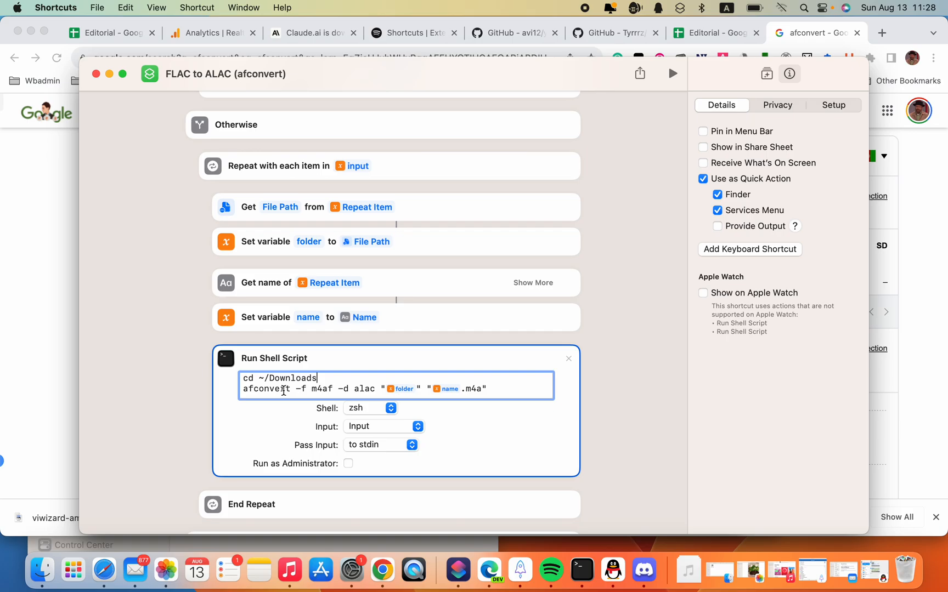
{"action": "mouse_move", "coordinate": [317, 418]}
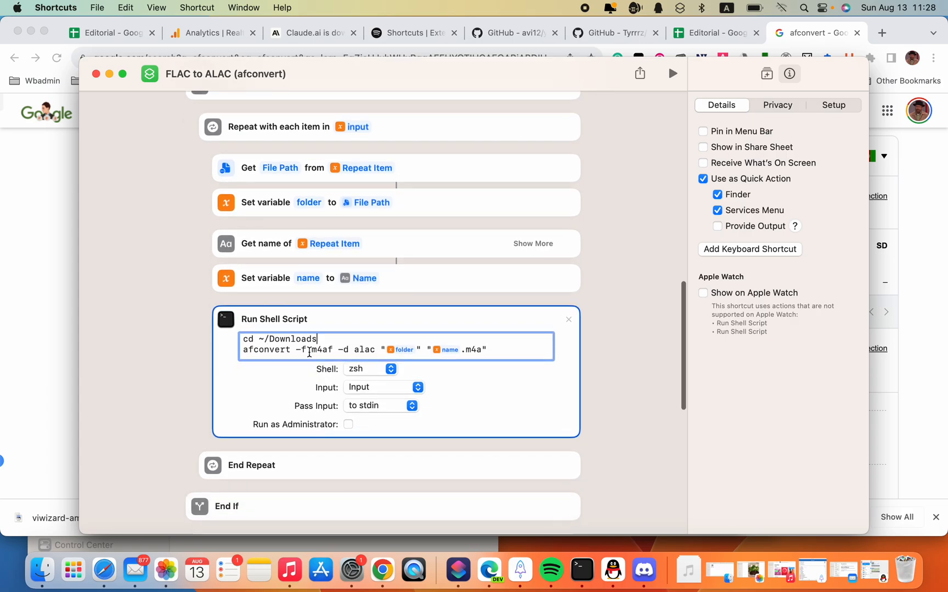
{"action": "scroll", "scroll_direction": "down", "scroll_amount": 3}
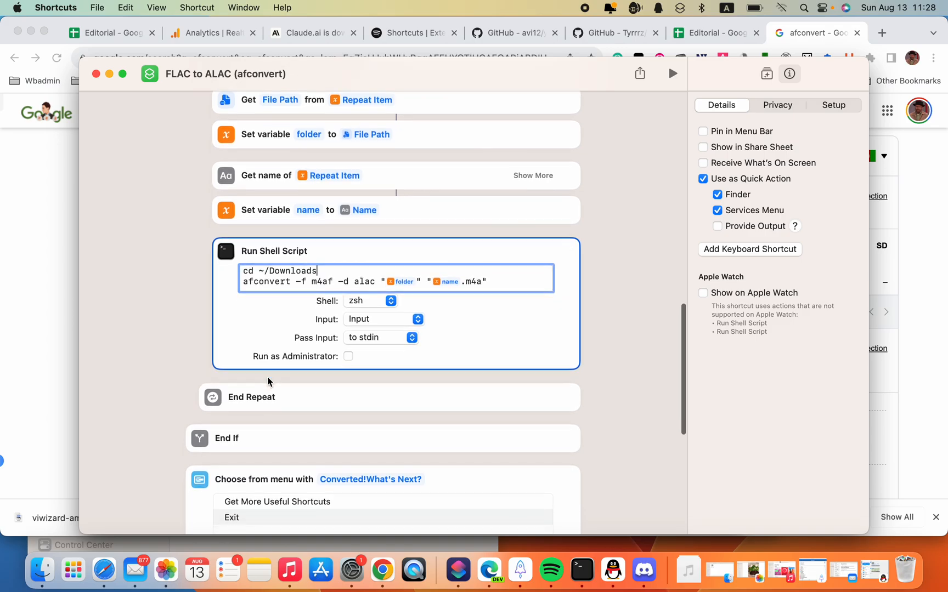
{"action": "scroll", "scroll_direction": "down", "scroll_amount": 3}
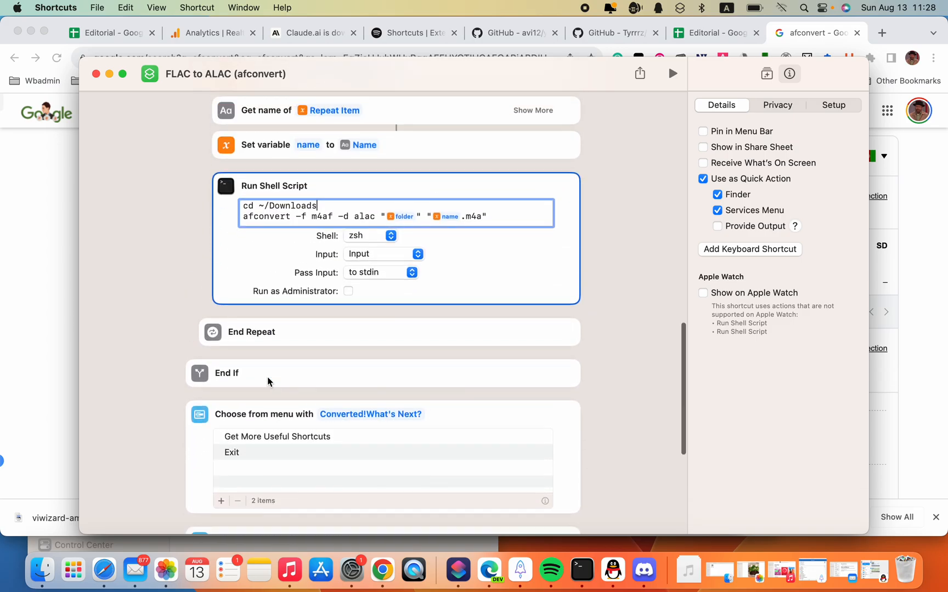